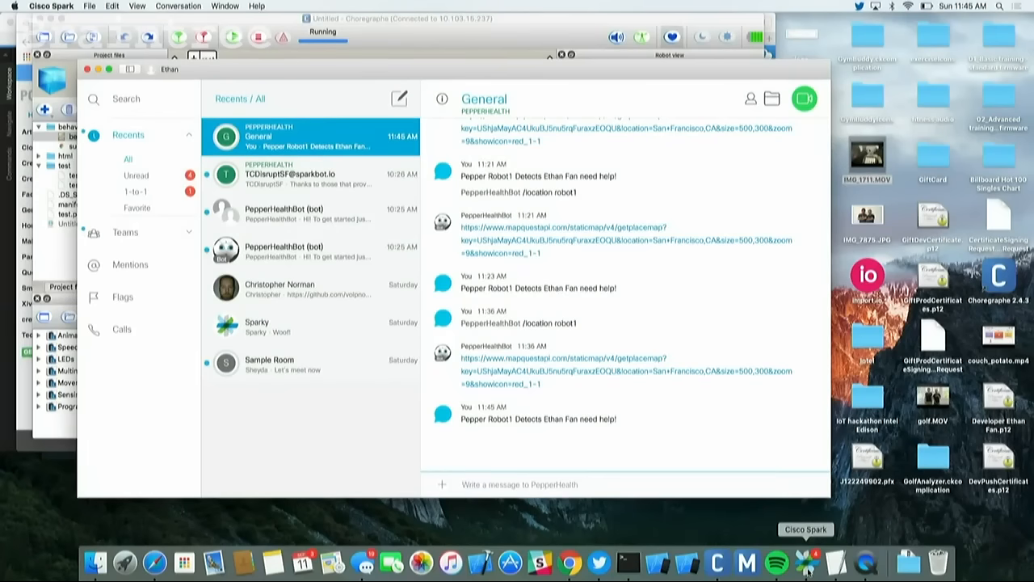
{"action": "left_click", "coordinate": [549, 485]}
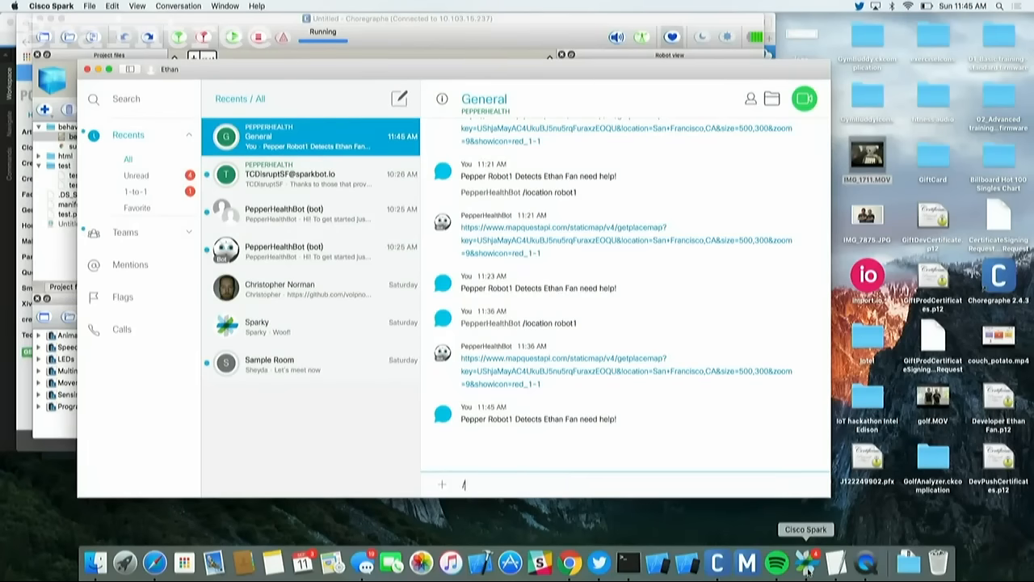
{"action": "type", "text": "@"}
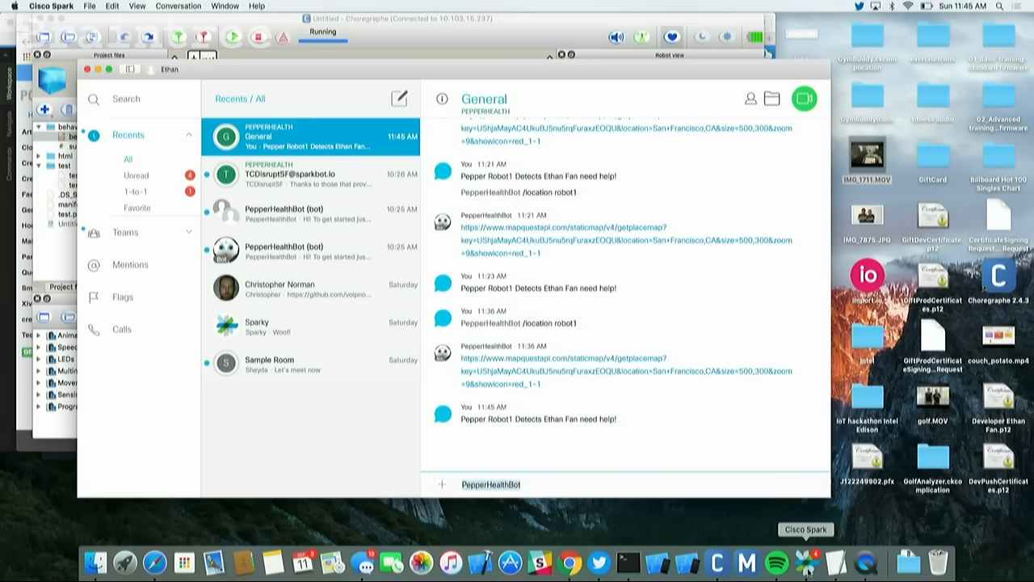
{"action": "type", "text": "//location robot1"}
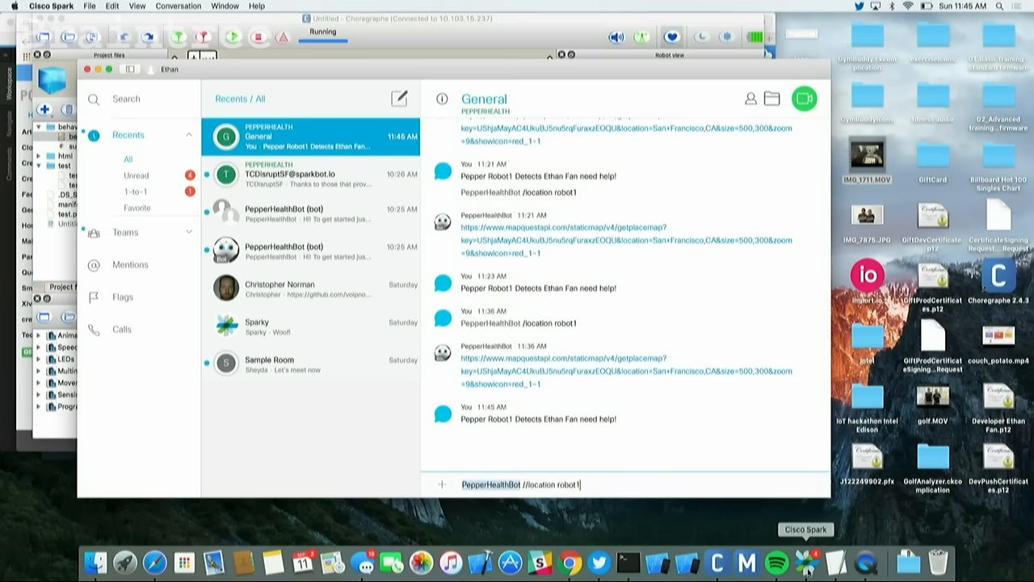